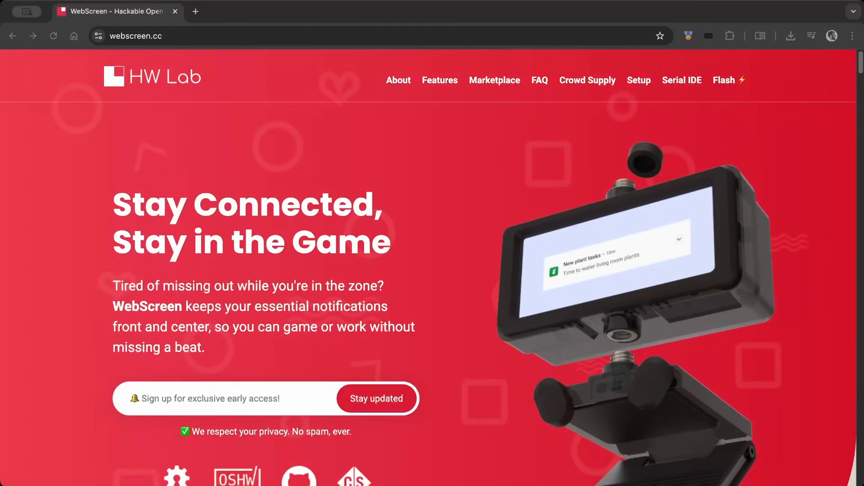
{"action": "mouse_move", "coordinate": [446, 250]}
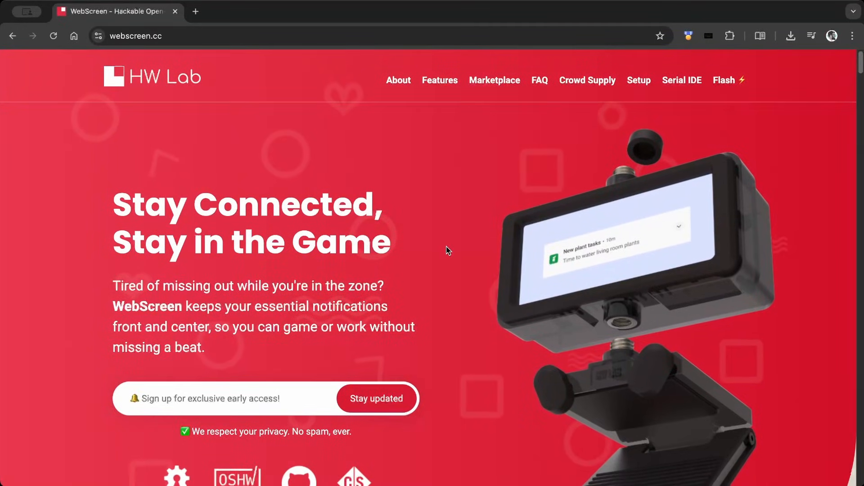
Open the WebScreen Crowd Supply campaign page and scroll through it
{"action": "left_click", "coordinate": [587, 81]}
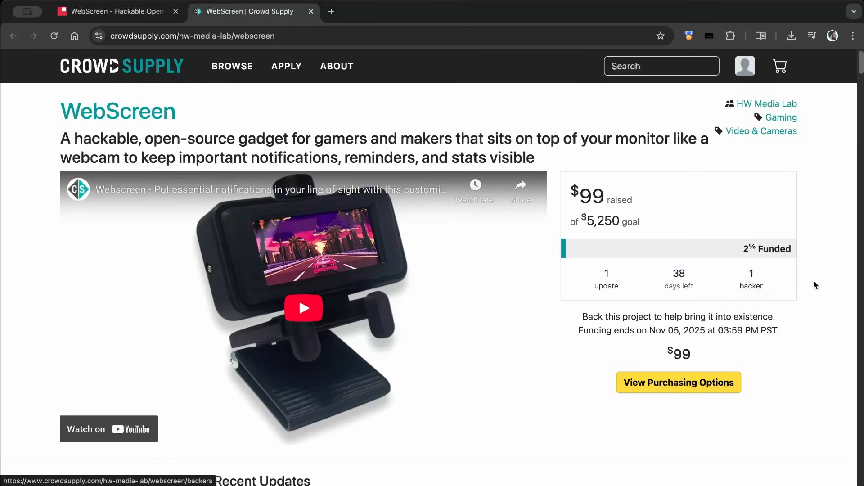
{"action": "scroll", "scroll_direction": "down", "scroll_amount": 3}
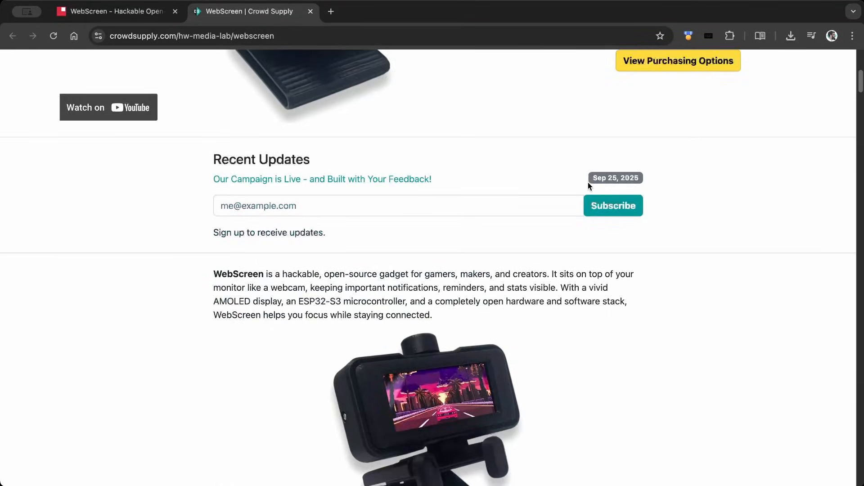
{"action": "scroll", "scroll_direction": "down", "scroll_amount": 3}
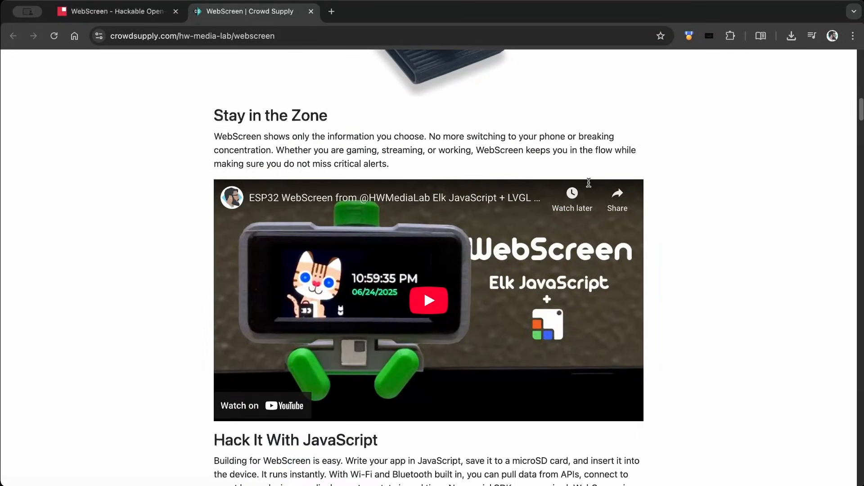
{"action": "scroll", "scroll_direction": "down", "scroll_amount": 3}
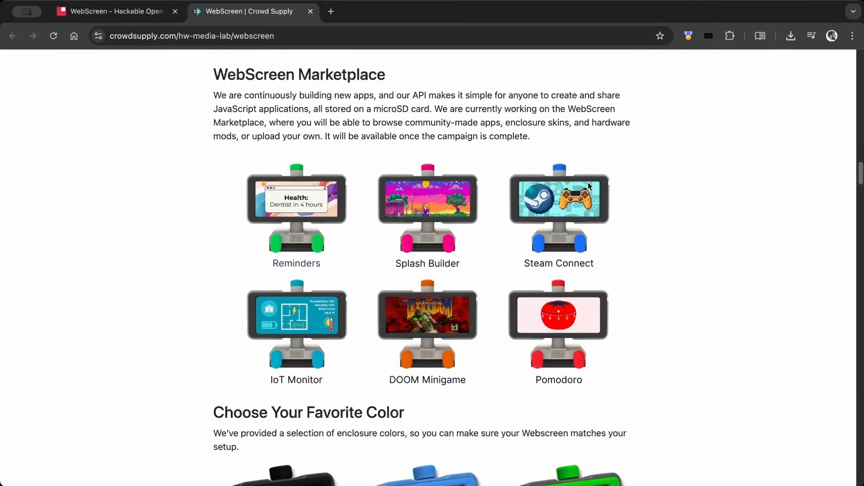
{"action": "scroll", "scroll_direction": "down", "scroll_amount": 3}
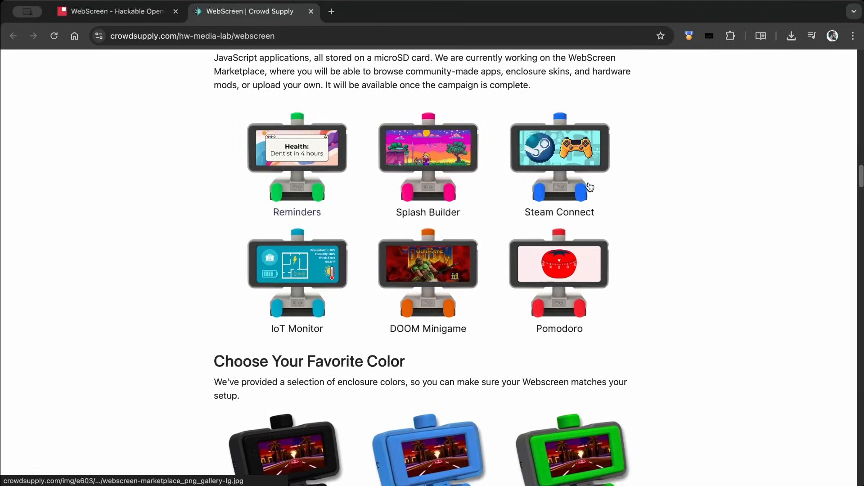
{"action": "scroll", "scroll_direction": "down", "scroll_amount": 3}
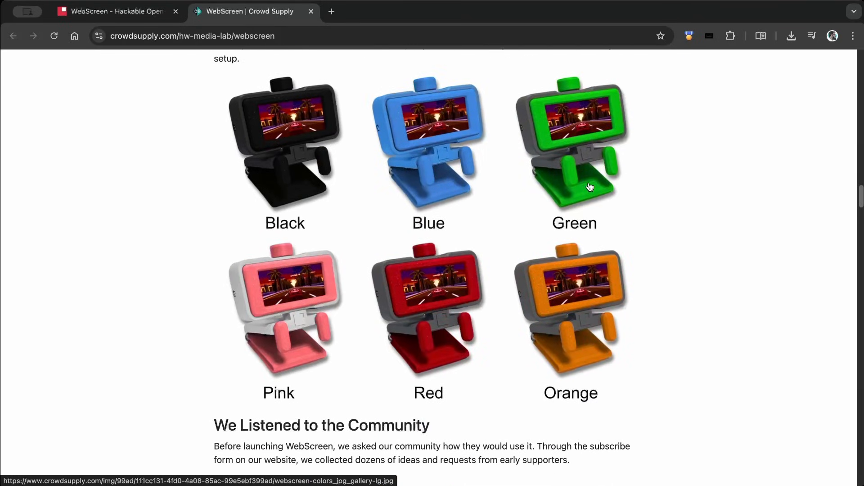
{"action": "scroll", "scroll_direction": "up", "scroll_amount": 3}
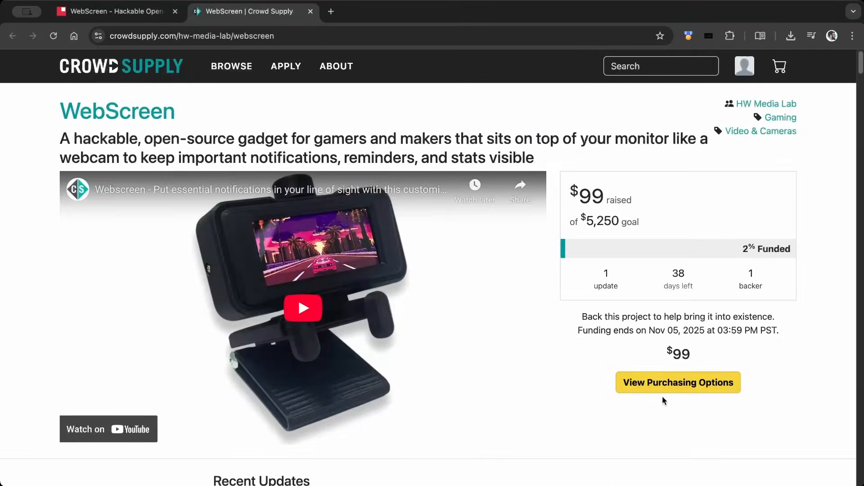
Review purchasing options, choose the Red enclosure, then visit the flasher and Serial IDE pages
{"action": "left_click", "coordinate": [677, 382]}
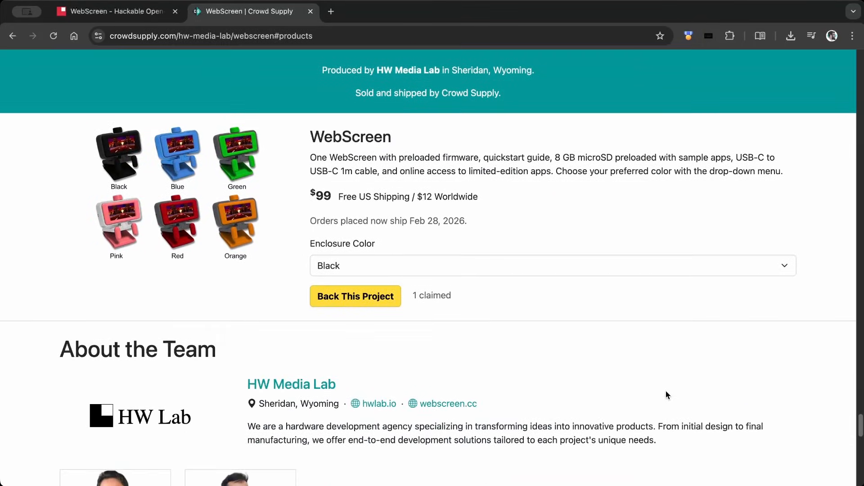
{"action": "mouse_move", "coordinate": [731, 268]}
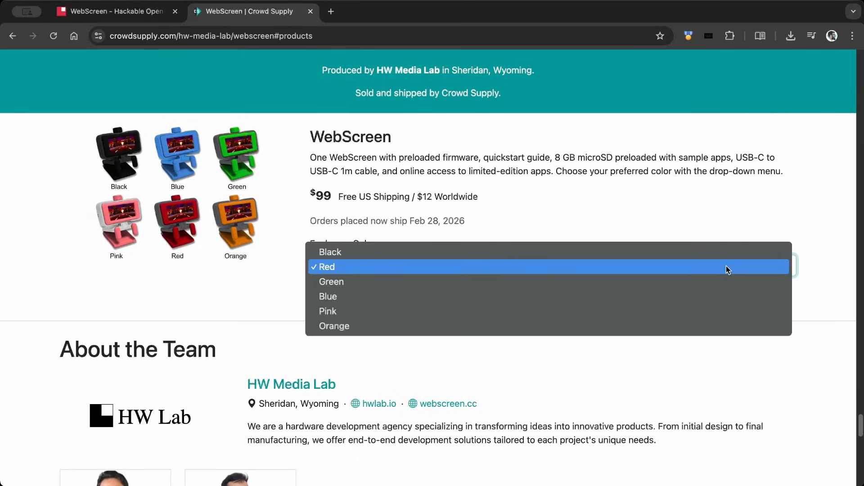
{"action": "left_click", "coordinate": [330, 252]}
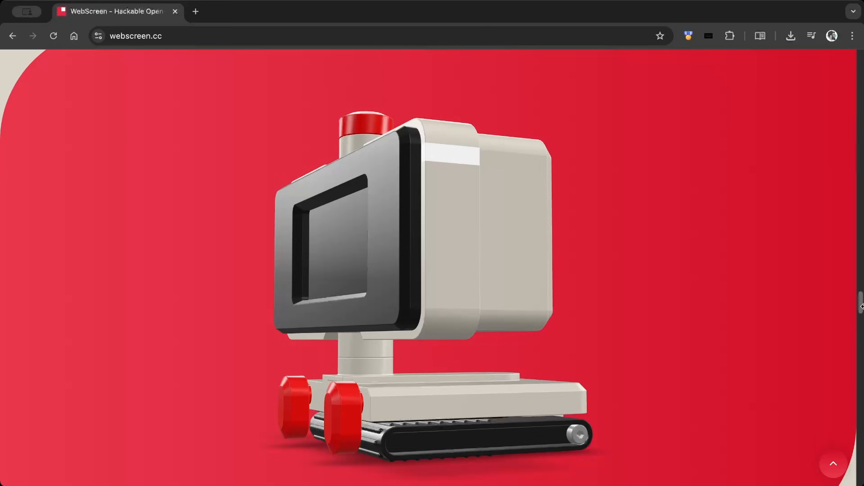
{"action": "scroll", "scroll_direction": "down", "scroll_amount": 3}
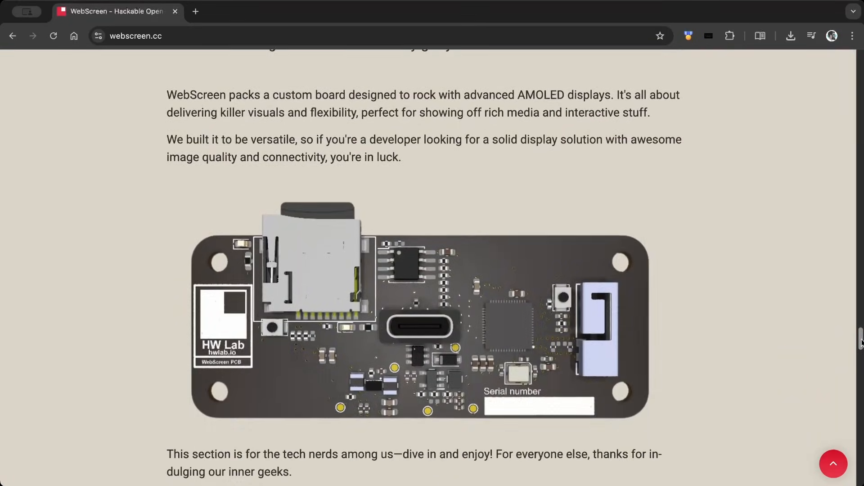
{"action": "scroll", "scroll_direction": "down", "scroll_amount": 3}
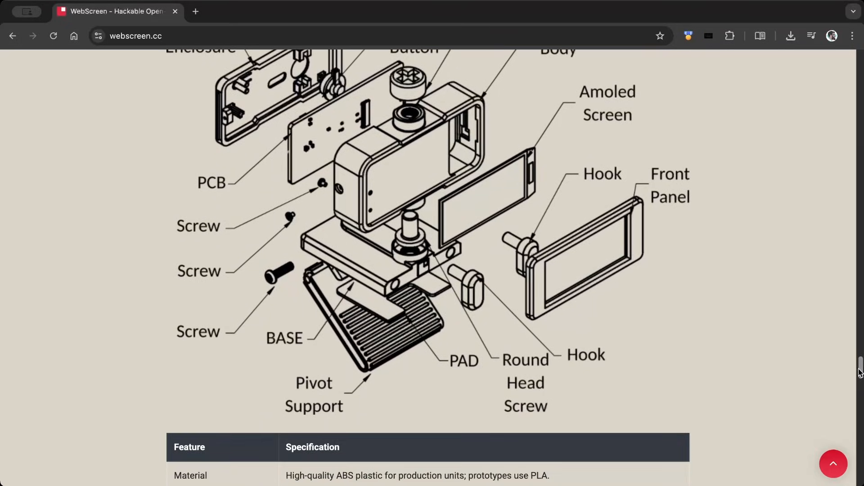
{"action": "left_click", "coordinate": [389, 10]}
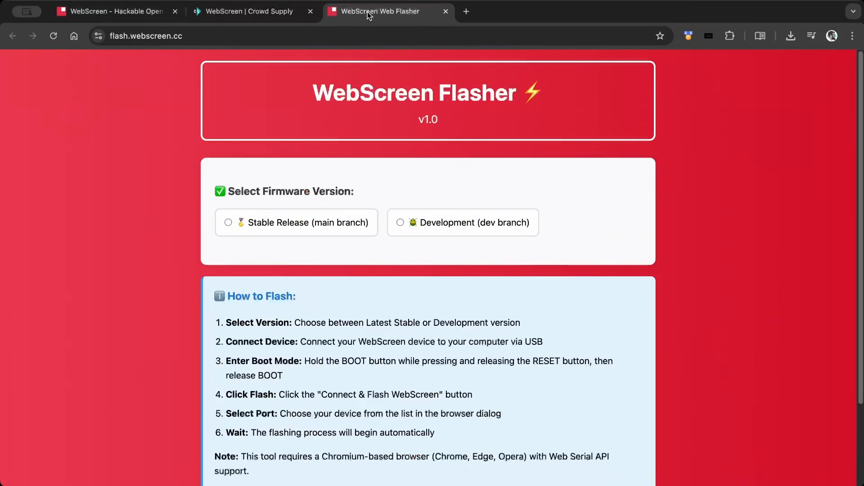
{"action": "left_click", "coordinate": [228, 222]}
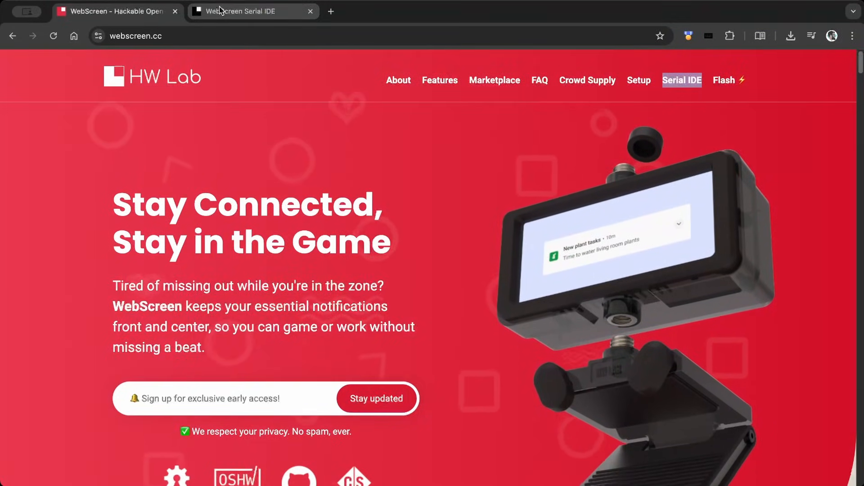
Stream live heap and PSRAM readings with the Monitor command, then return to the setup guide
{"action": "left_click", "coordinate": [252, 11]}
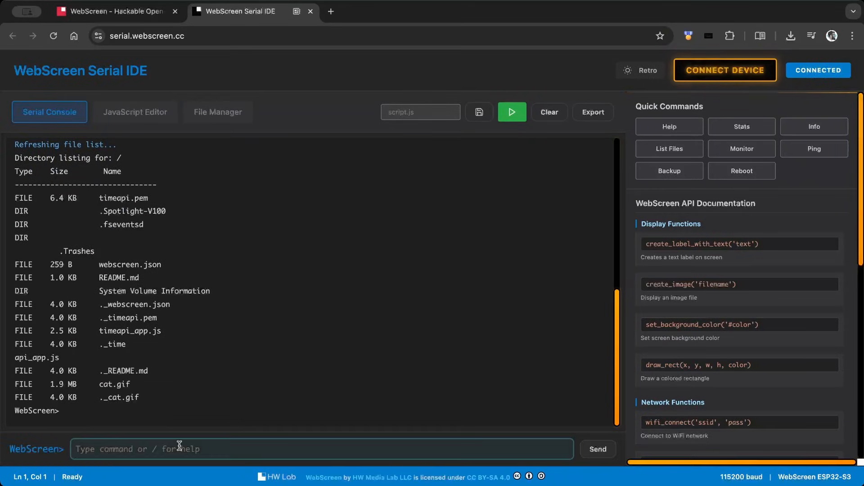
{"action": "left_click", "coordinate": [669, 126]}
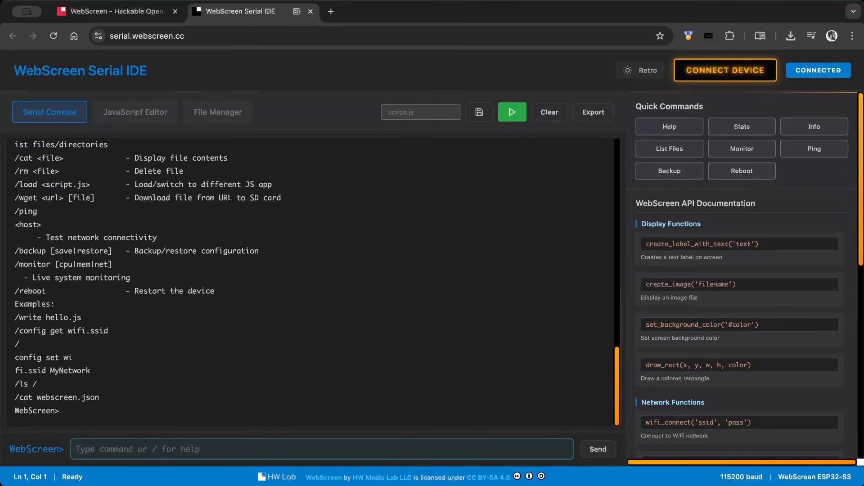
{"action": "left_click", "coordinate": [668, 148]}
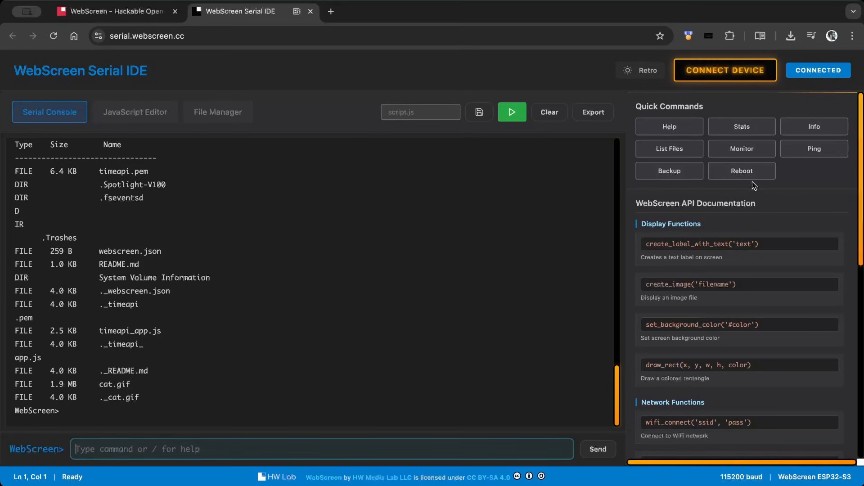
{"action": "left_click", "coordinate": [740, 148]}
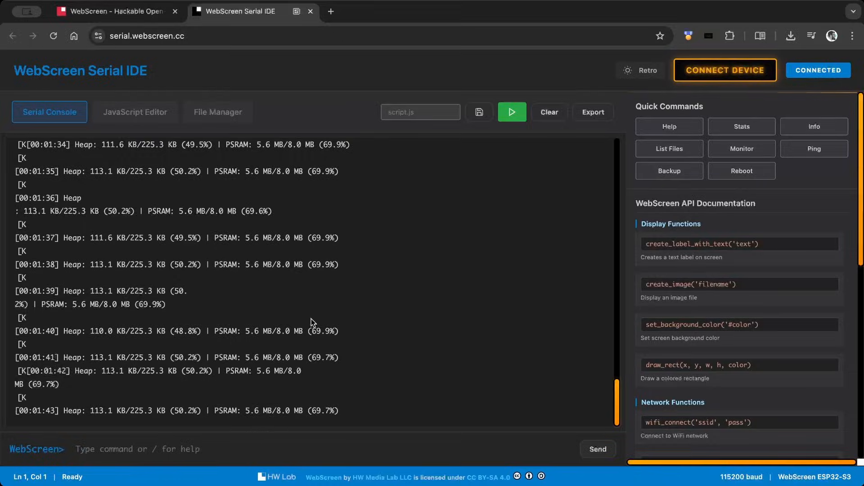
{"action": "left_click", "coordinate": [113, 10]}
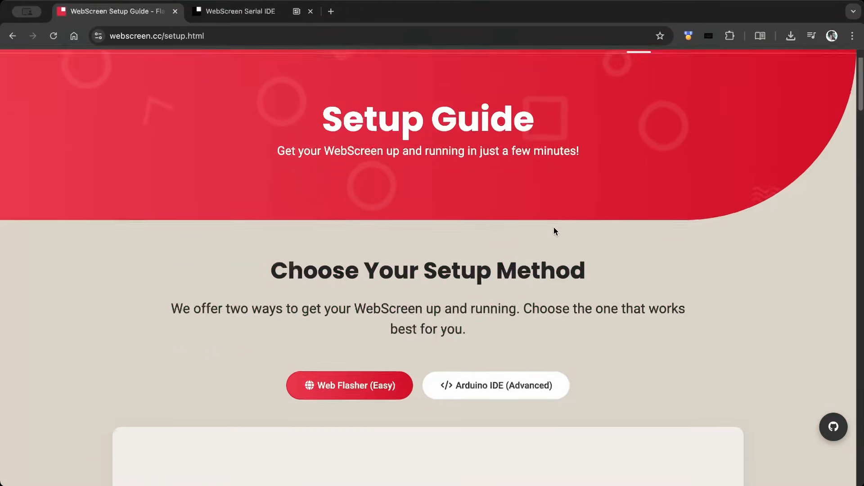
Scroll through the Setup Guide's flashing and SD card steps
{"action": "scroll", "scroll_direction": "down", "scroll_amount": 3}
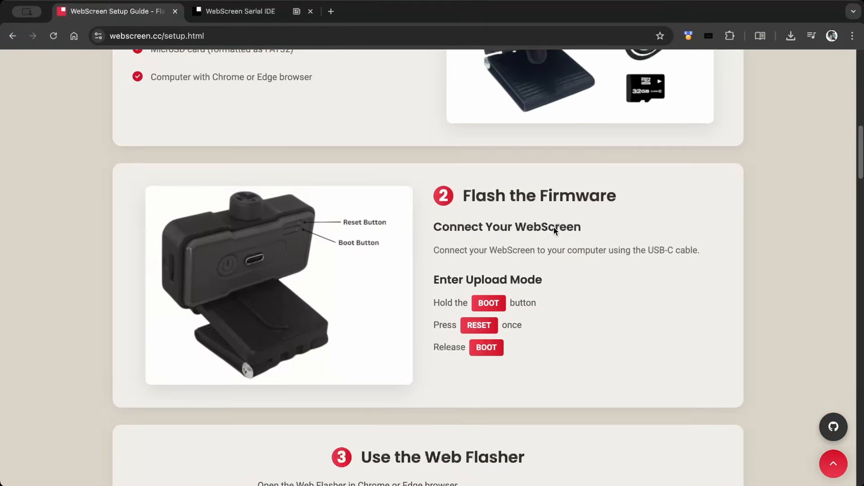
{"action": "scroll", "scroll_direction": "down", "scroll_amount": 3}
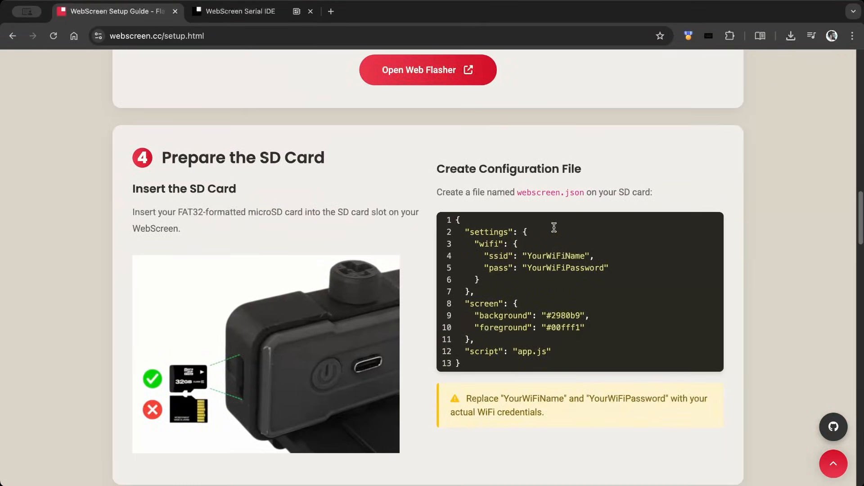
{"action": "scroll", "scroll_direction": "down", "scroll_amount": 3}
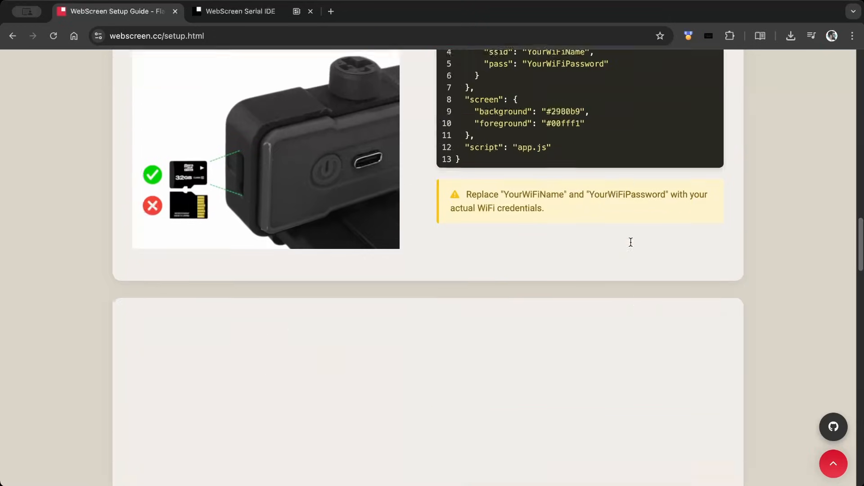
{"action": "scroll", "scroll_direction": "down", "scroll_amount": 3}
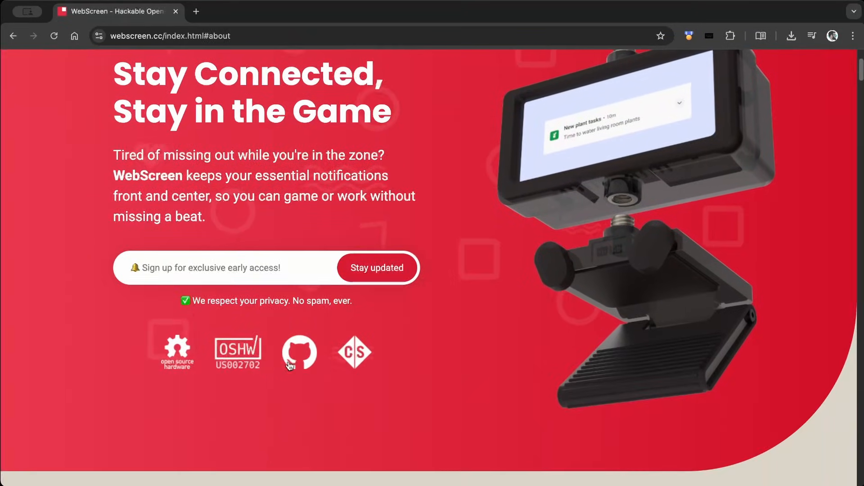
Follow the GitHub badge to WebScreen-Awesome and open the blink example folder
{"action": "left_click", "coordinate": [299, 352]}
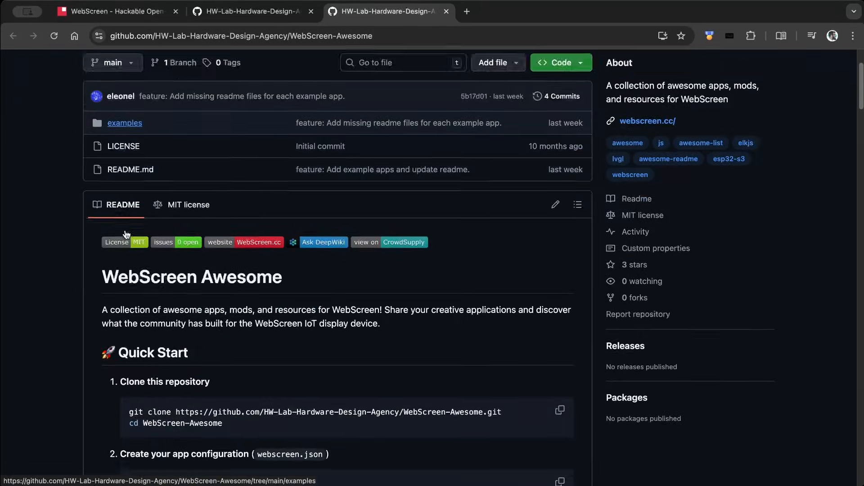
{"action": "scroll", "scroll_direction": "down", "scroll_amount": 3}
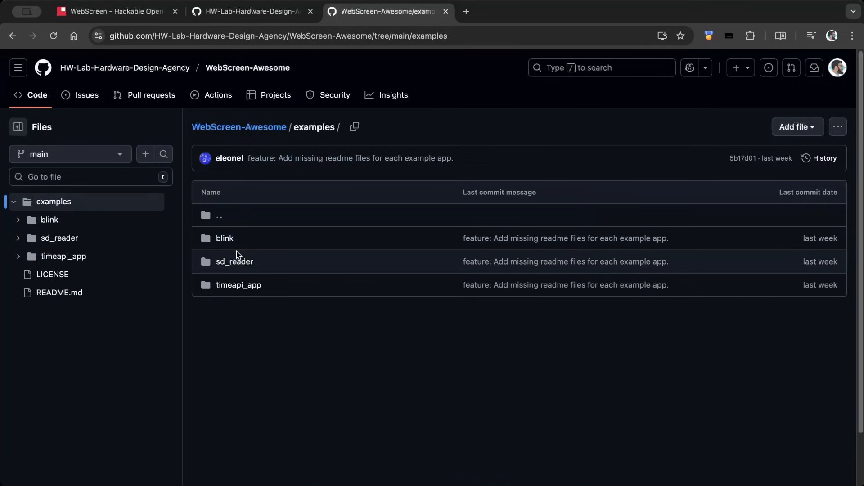
{"action": "left_click", "coordinate": [224, 238]}
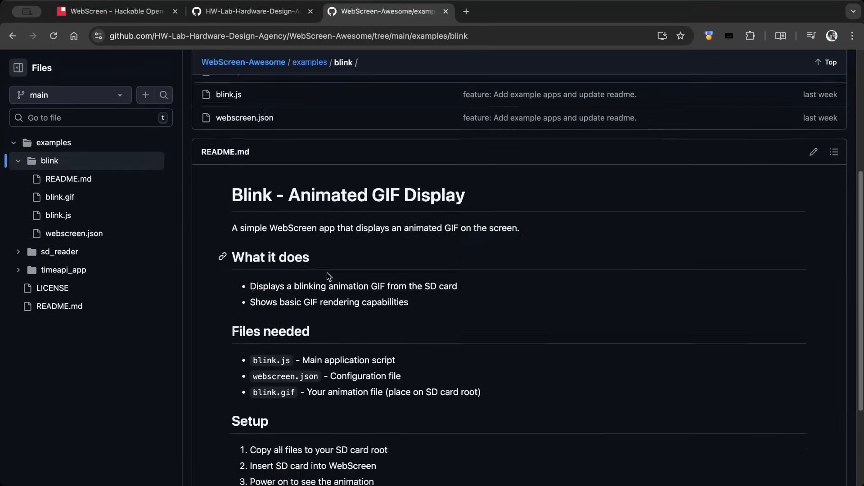
{"action": "scroll", "scroll_direction": "up", "scroll_amount": 3}
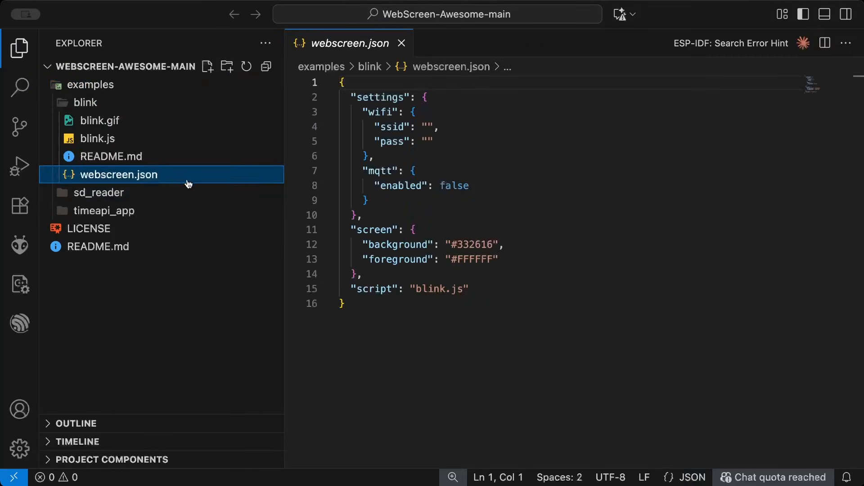
View blink's webscreen.json, preview blink.gif, and open blink.js
{"action": "left_click", "coordinate": [368, 200]}
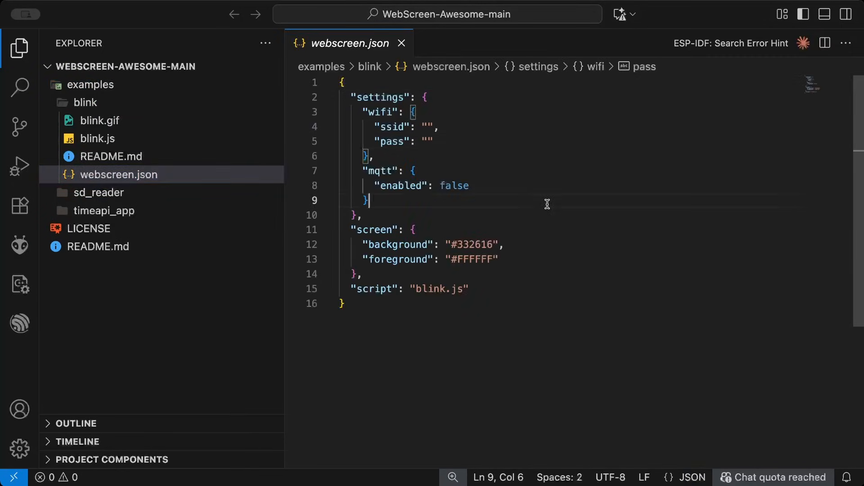
{"action": "left_click", "coordinate": [100, 120]}
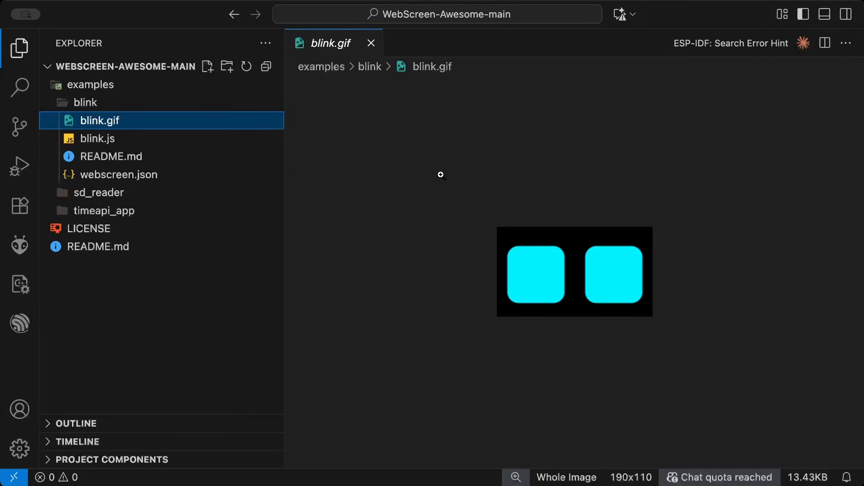
{"action": "left_click", "coordinate": [98, 138]}
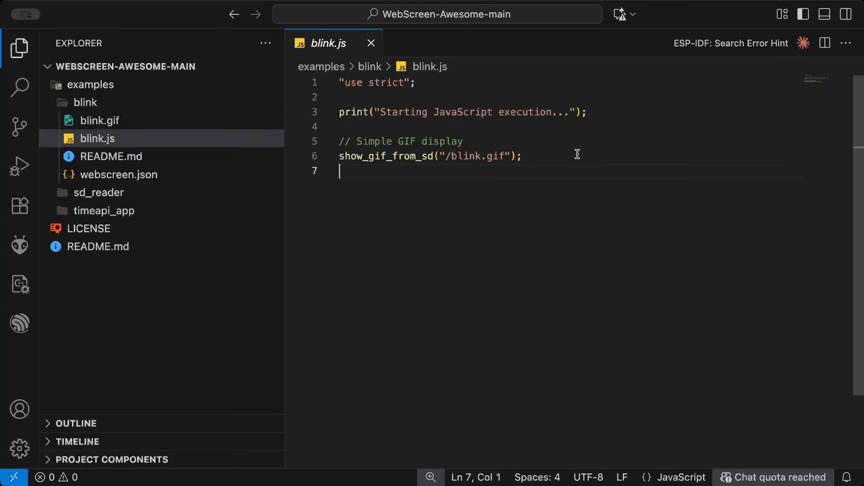
{"action": "mouse_move", "coordinate": [162, 131]}
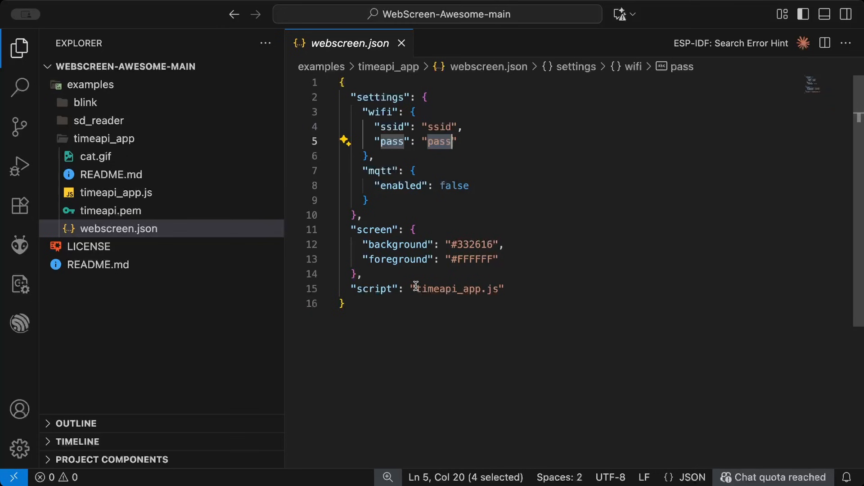
Open timeapi_app.js, select the timeapi.pem name, and scroll through the script
{"action": "left_click", "coordinate": [117, 192]}
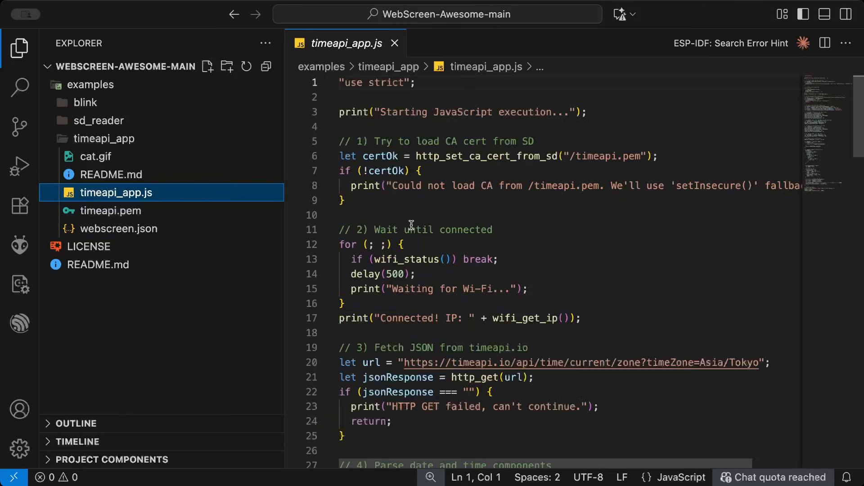
{"action": "double_click", "coordinate": [607, 156]}
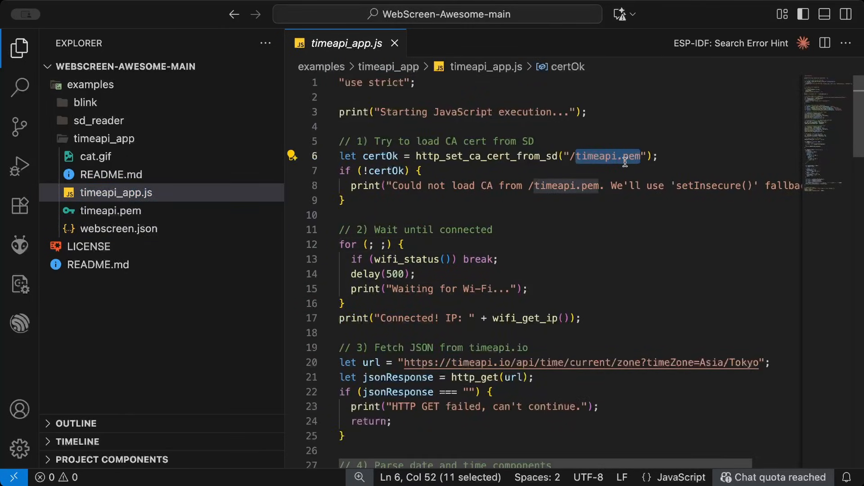
{"action": "scroll", "scroll_direction": "down", "scroll_amount": 3}
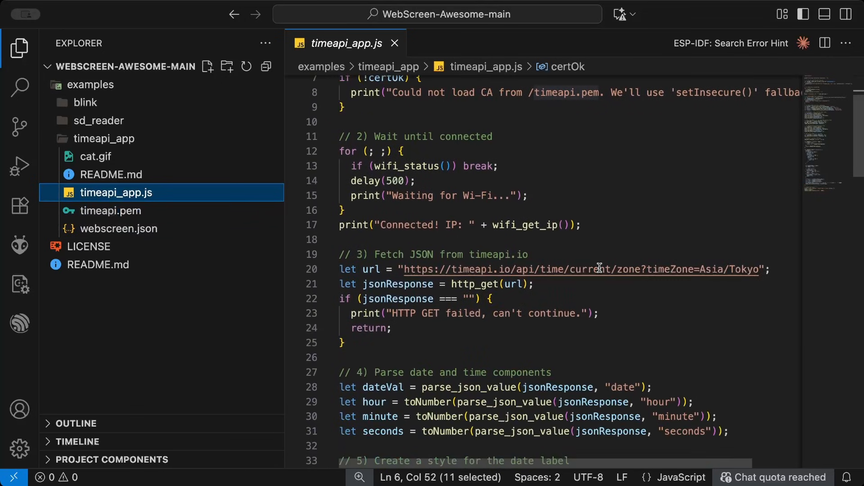